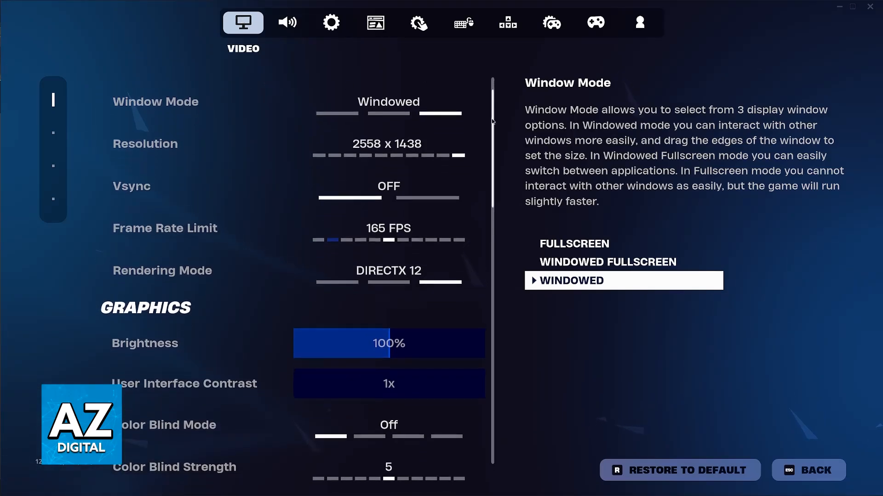
Step: Switch the Quality Preset from High to Epic and leave Video settings unsaved
scroll(down, 3)
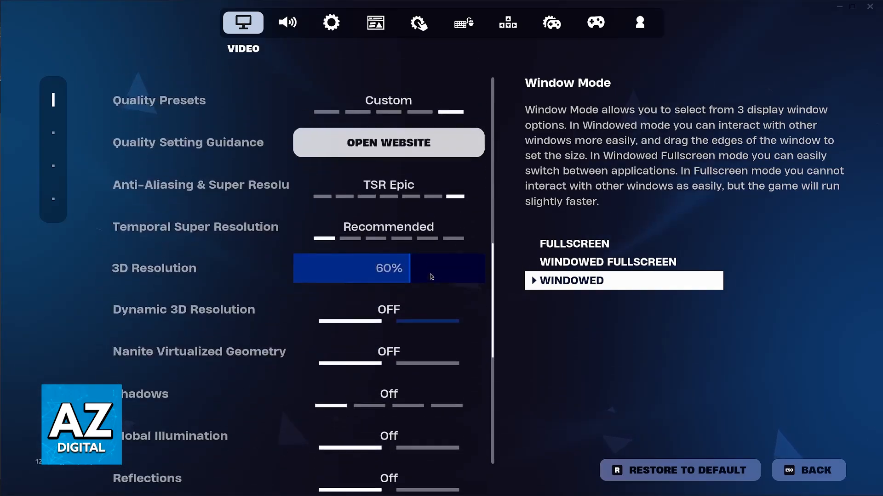
scroll(down, 3)
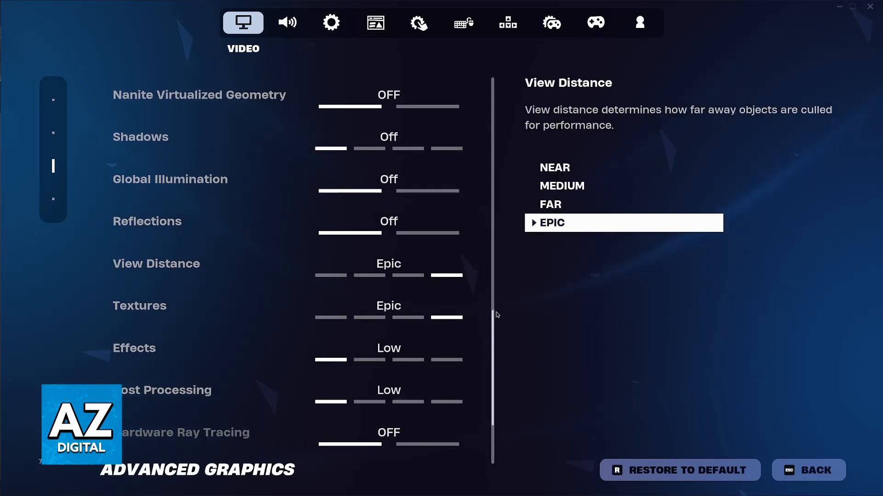
scroll(up, 3)
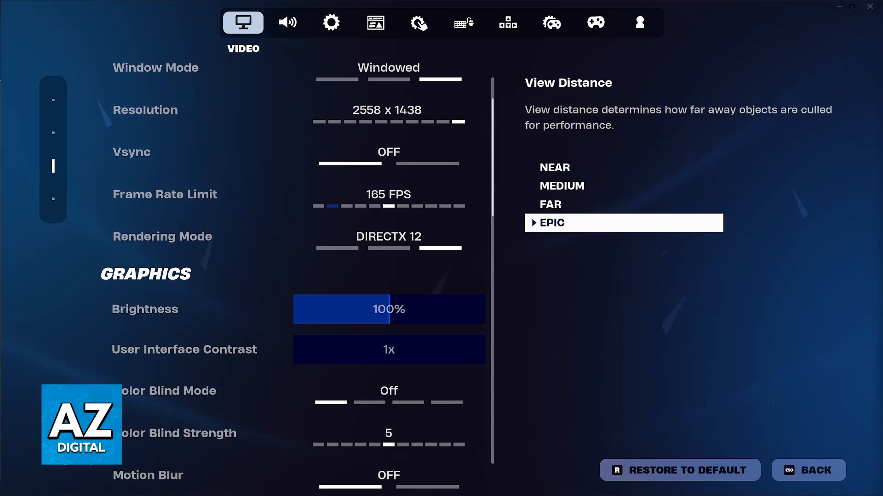
mouse_move(503, 359)
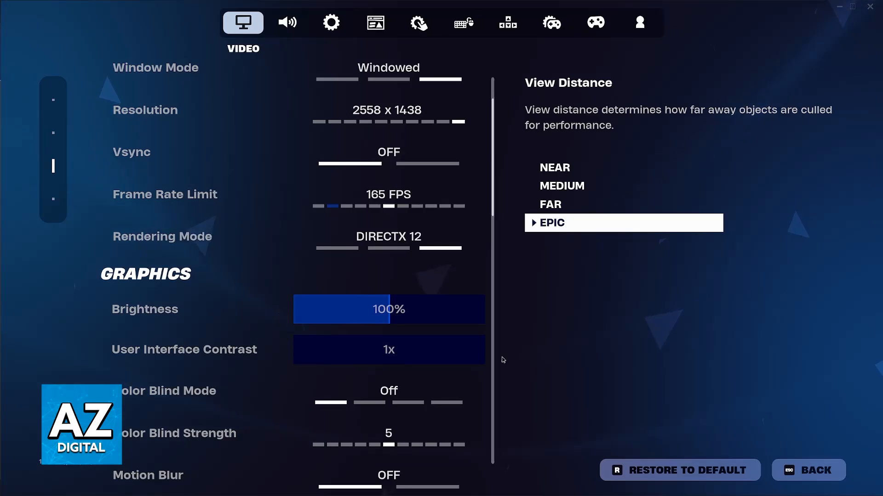
scroll(down, 3)
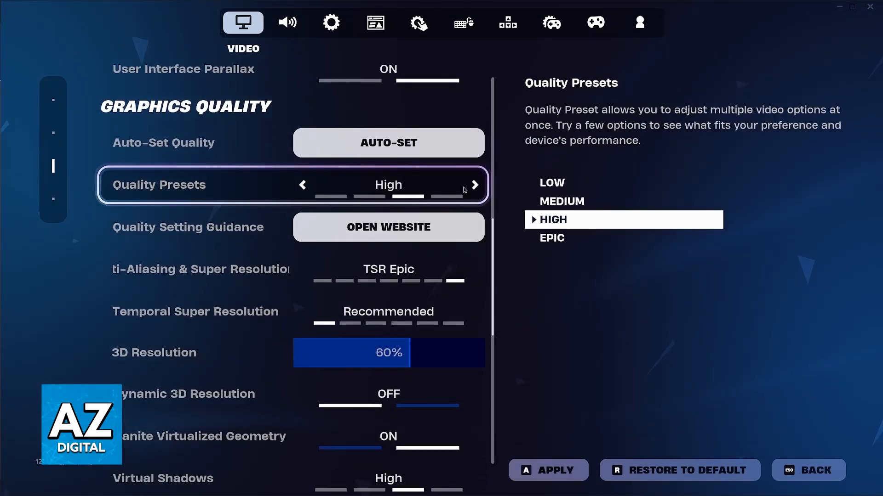
click(475, 184)
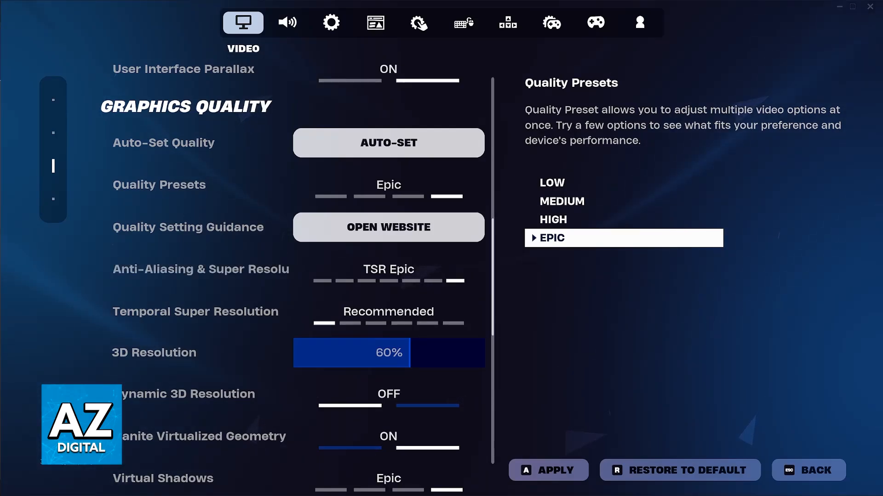
click(808, 469)
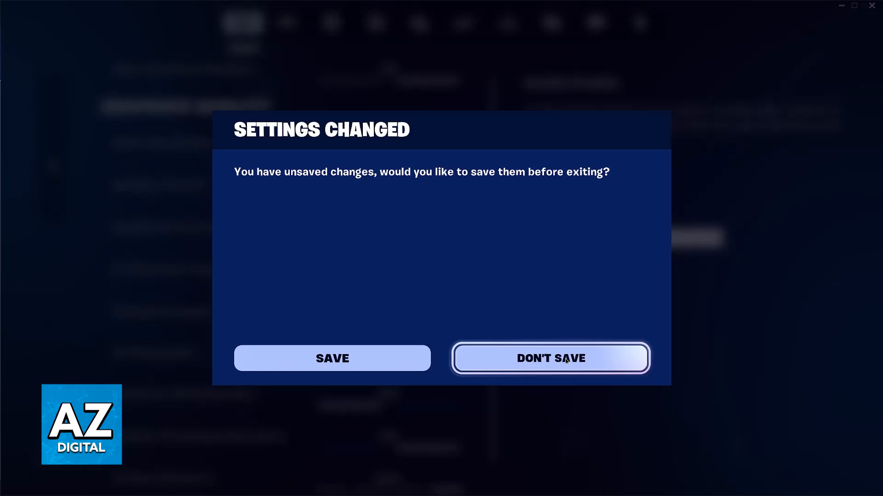
Step: Choose Don't Save in the Settings Changed prompt to return to the lobby
click(550, 358)
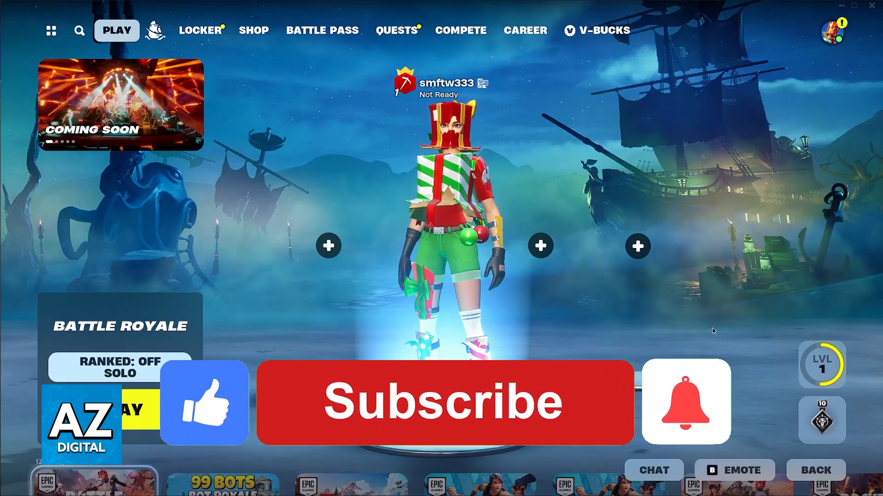
click(444, 402)
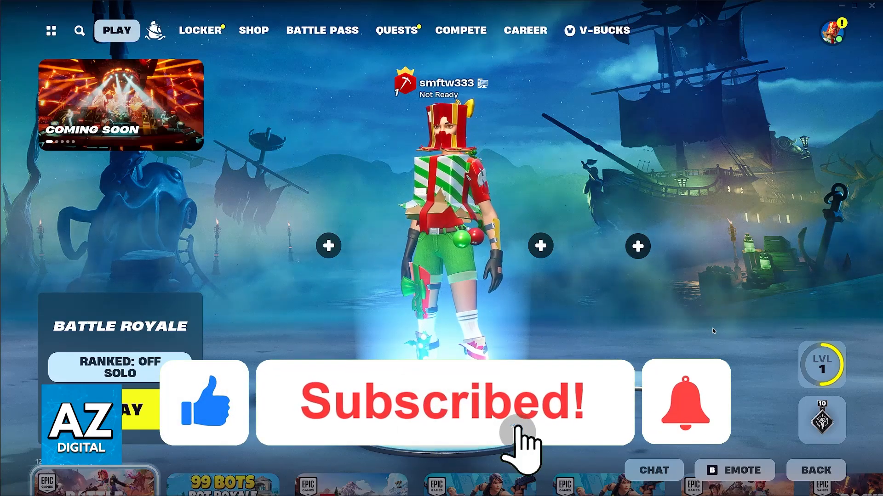
click(684, 402)
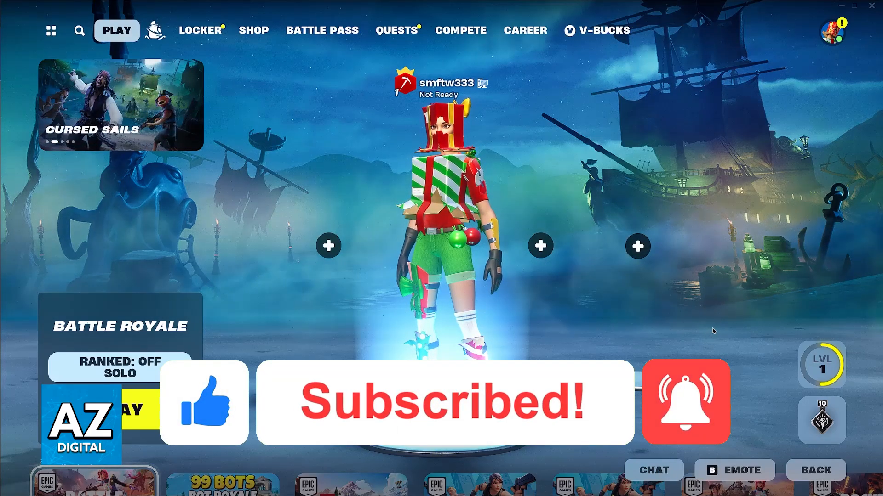